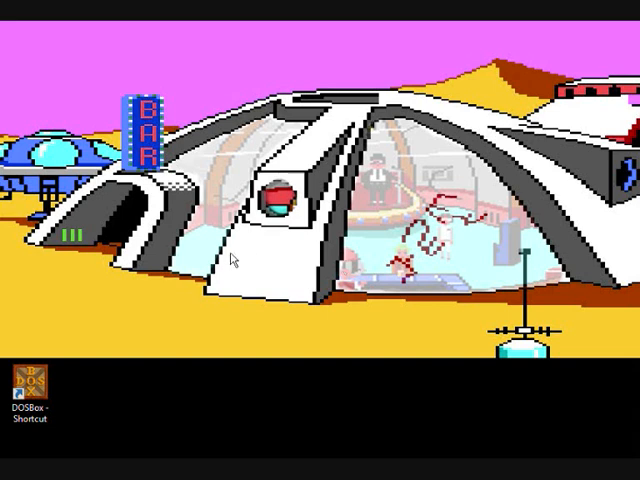
mouse_move(72, 306)
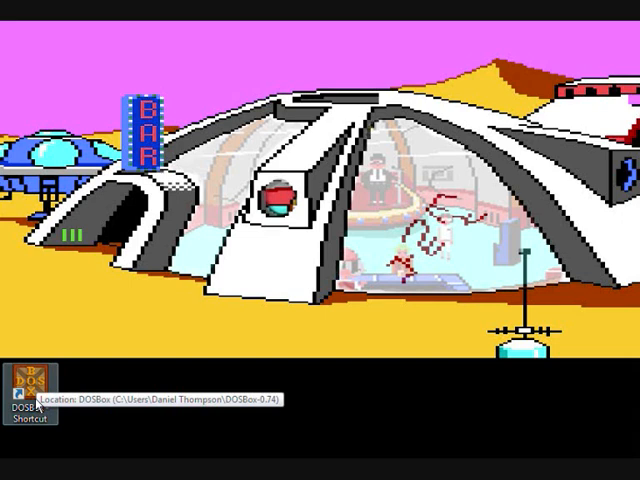
Step: Launch DOSBox to mount drive C as the oldgames folder and switch to C
double_click(30, 385)
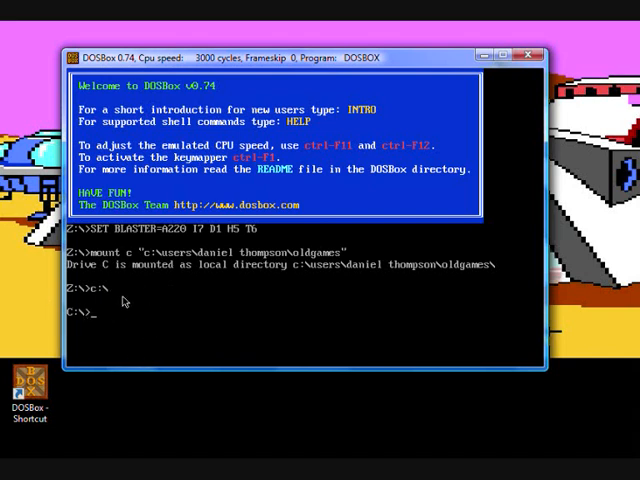
mouse_move(142, 309)
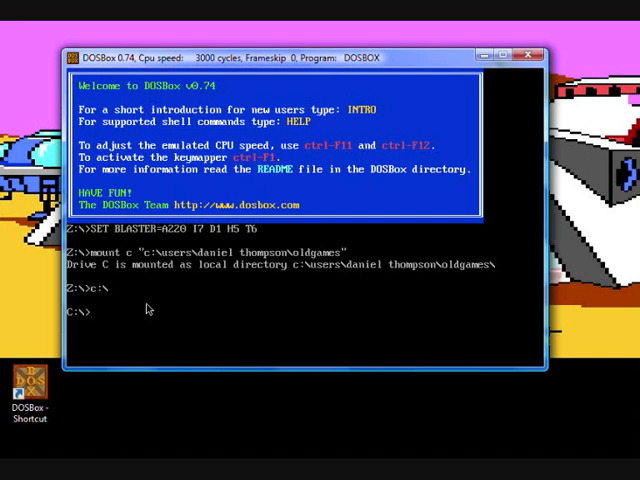
mouse_move(421, 308)
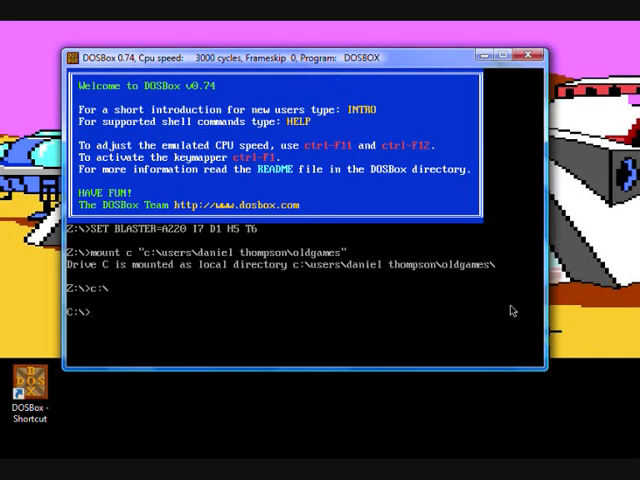
mouse_move(354, 126)
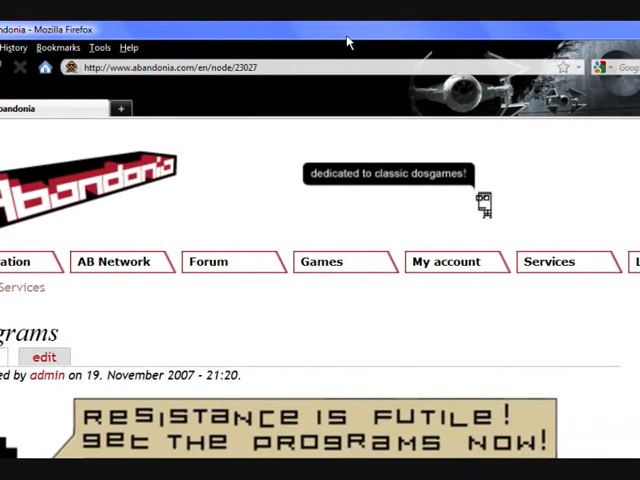
mouse_move(230, 188)
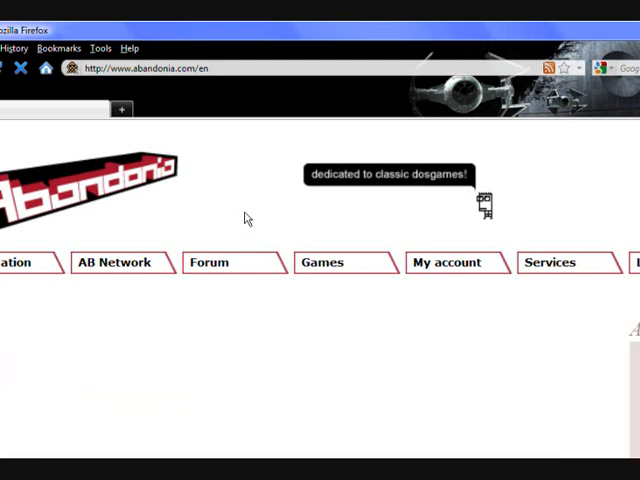
Step: Open Abandonia's Programs page and scroll down to the Norton Commander entry
click(550, 262)
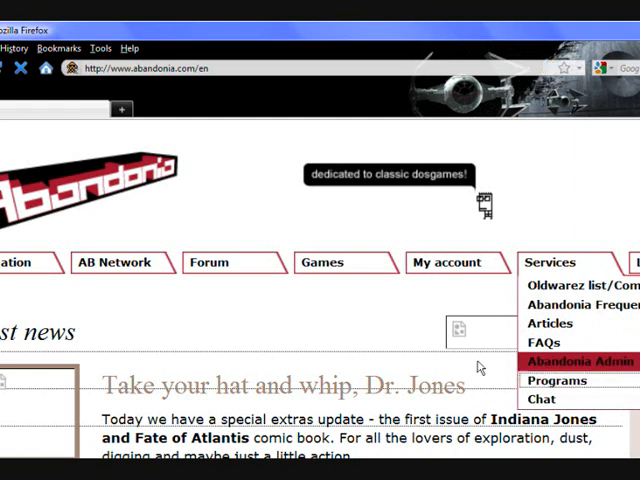
click(556, 381)
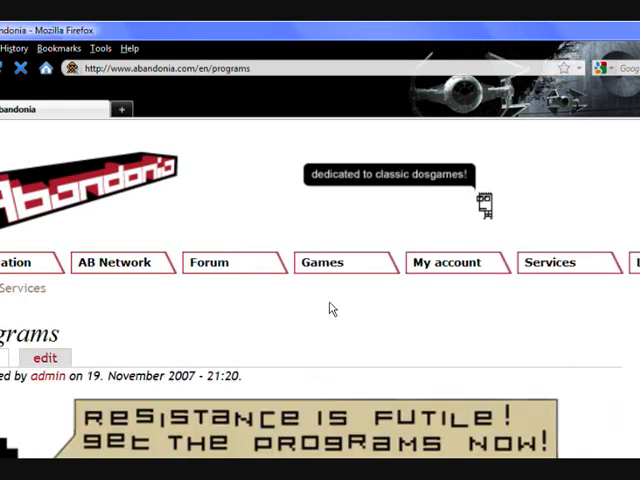
scroll(down, 3)
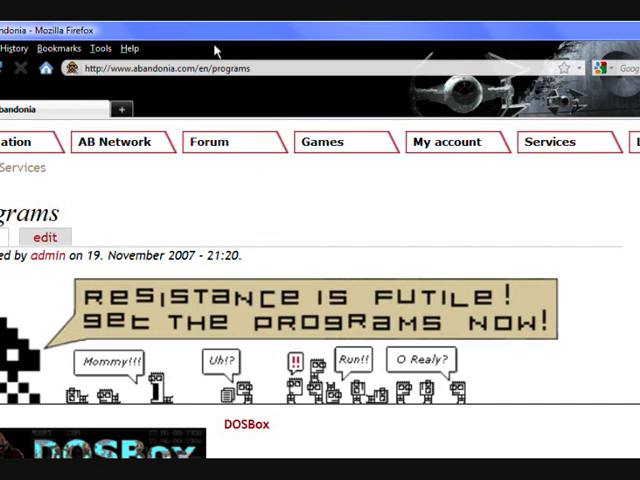
scroll(down, 3)
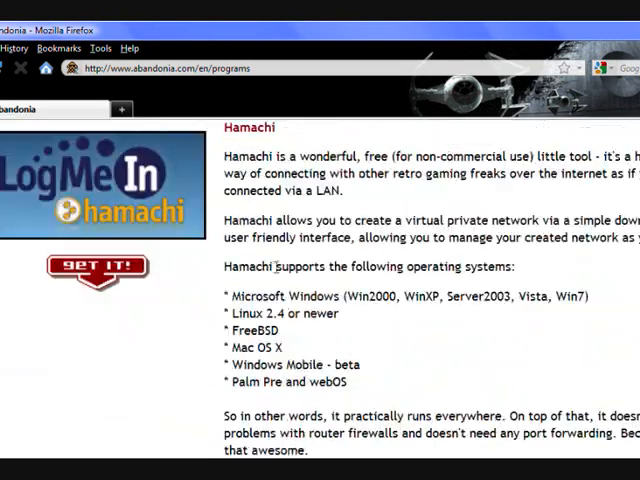
scroll(down, 3)
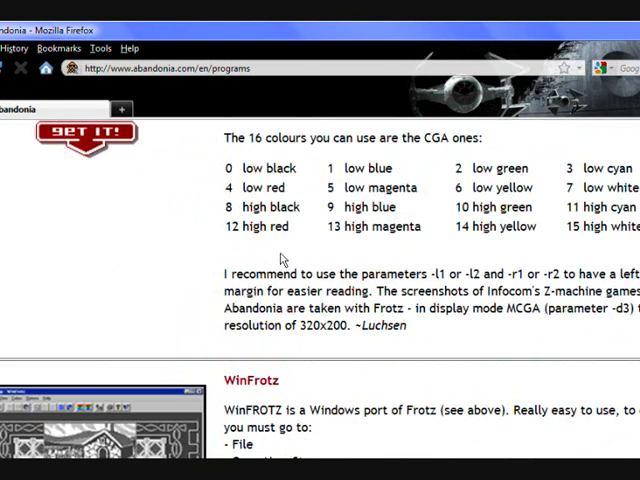
scroll(down, 3)
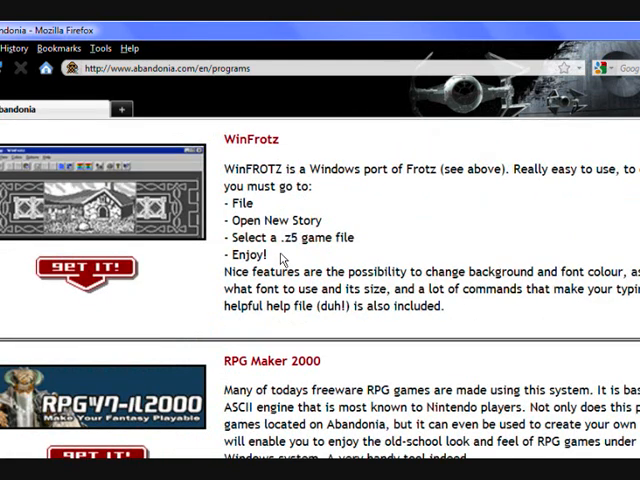
scroll(down, 3)
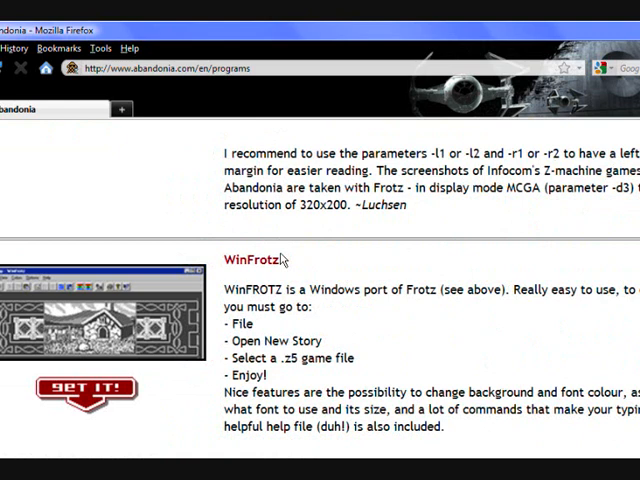
scroll(down, 3)
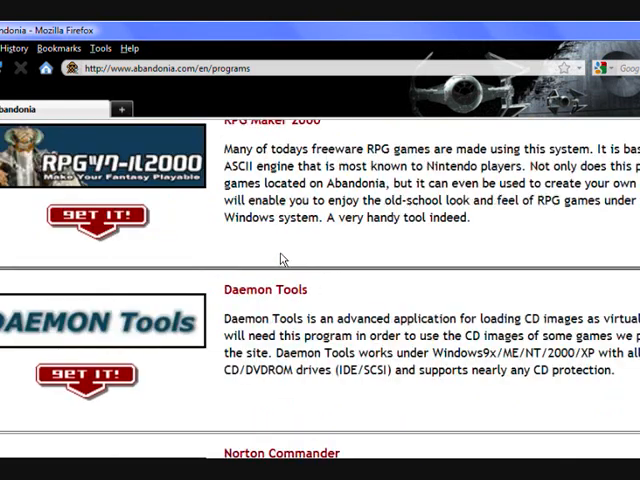
scroll(down, 3)
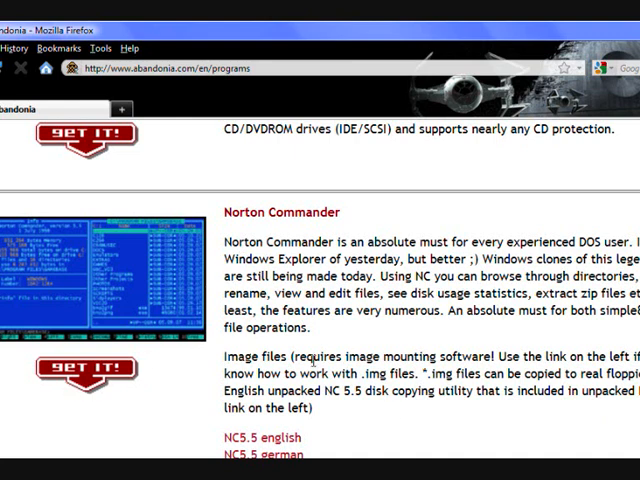
scroll(down, 3)
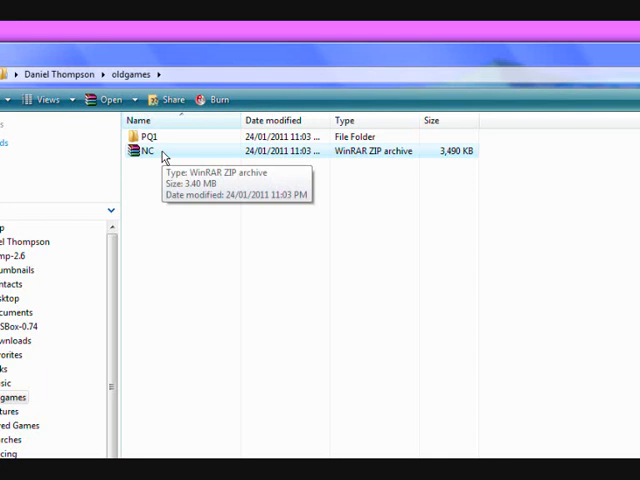
mouse_move(182, 154)
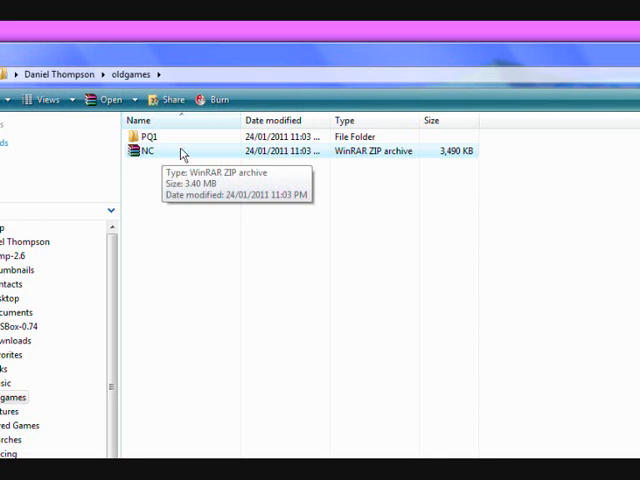
mouse_move(178, 174)
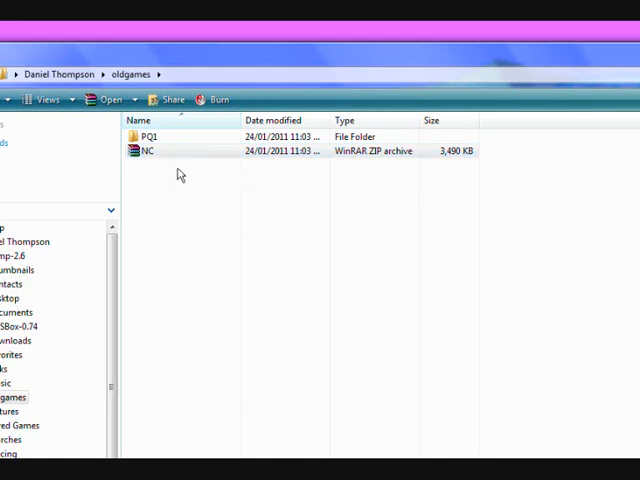
Step: Extract the NC zip into its own folder, check its contents, and rename it NCint
click(150, 151)
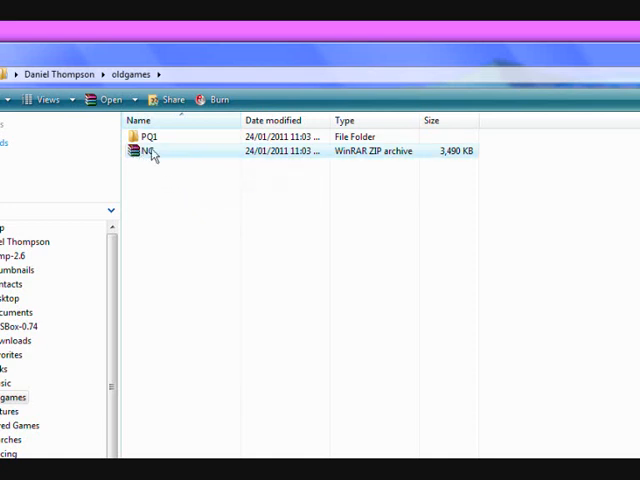
mouse_move(150, 151)
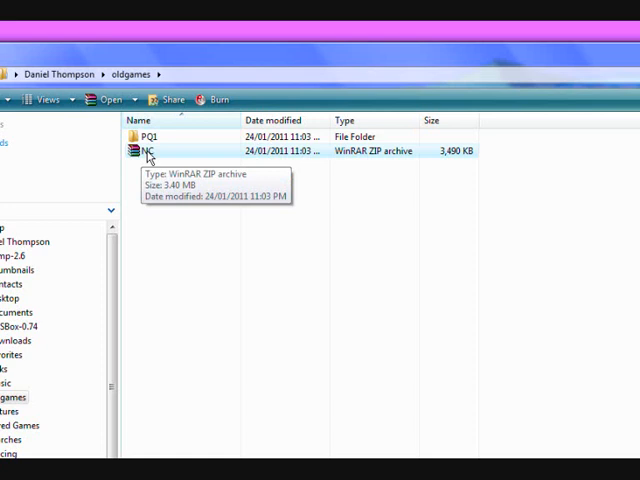
right_click(148, 151)
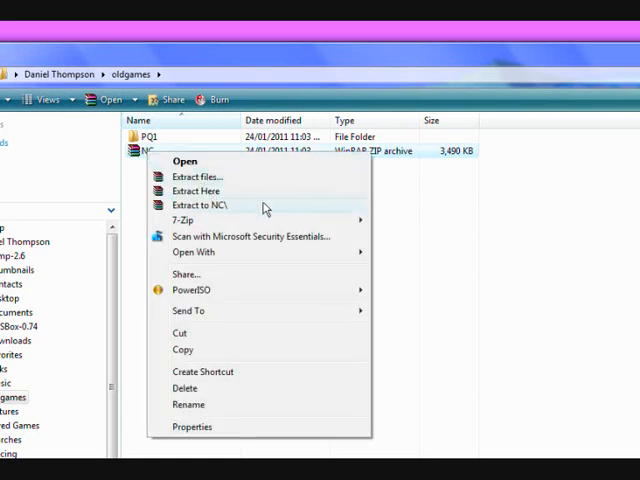
click(198, 205)
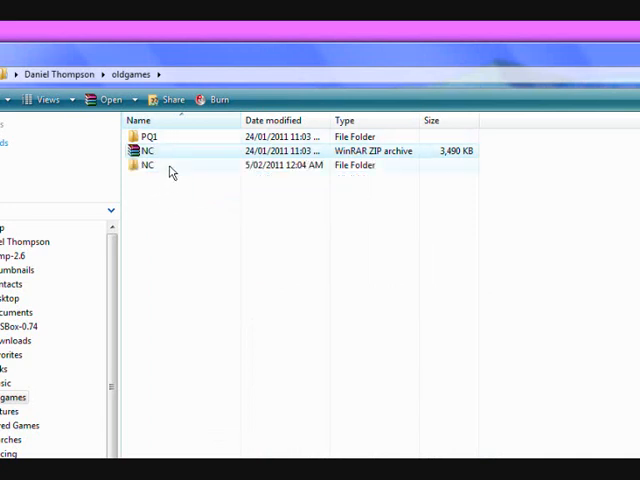
double_click(147, 164)
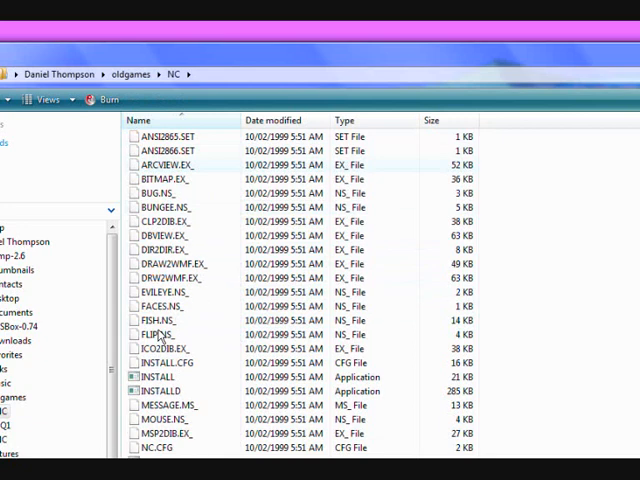
scroll(down, 3)
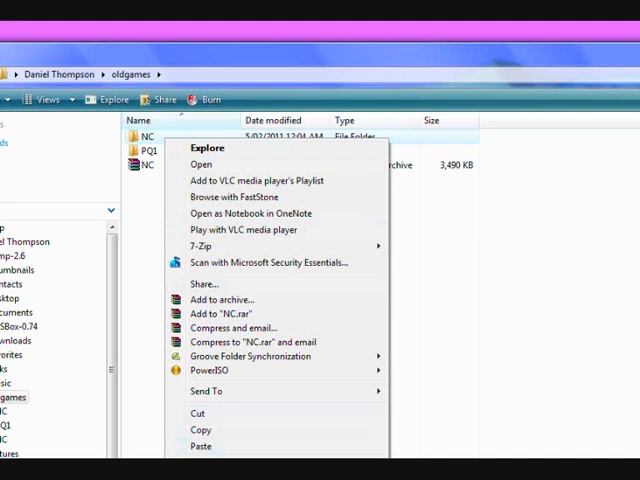
click(218, 422)
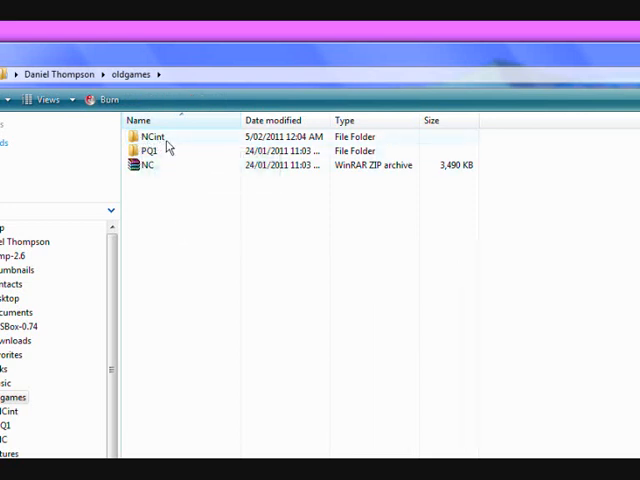
mouse_move(150, 140)
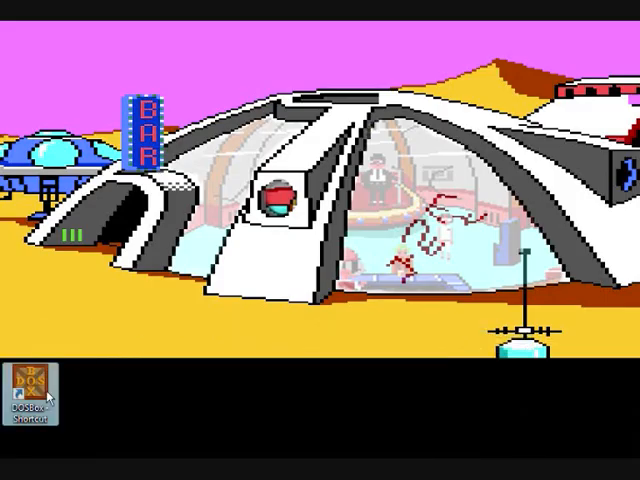
Step: Start DOSBox, list drive C with dir/w, enter NCINT and list its files
double_click(30, 390)
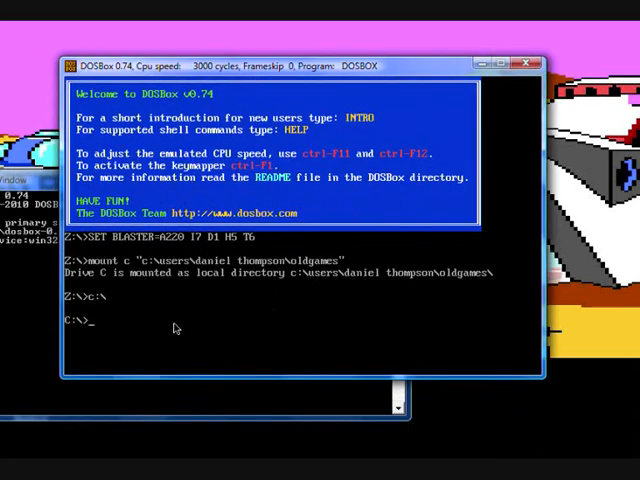
text(dir/w)
text(cd)
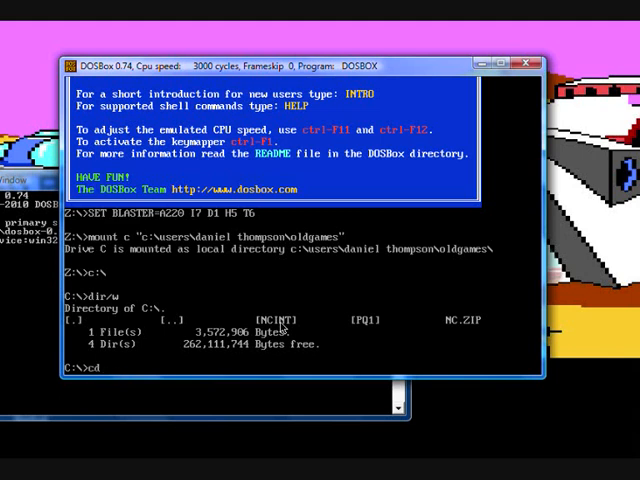
text(ncint)
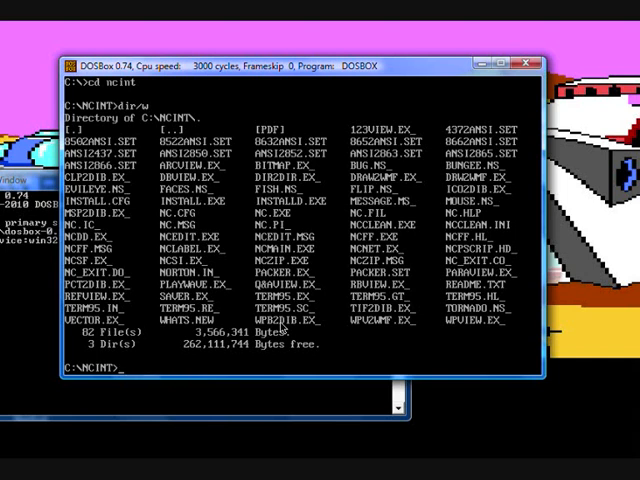
text(dir/w)
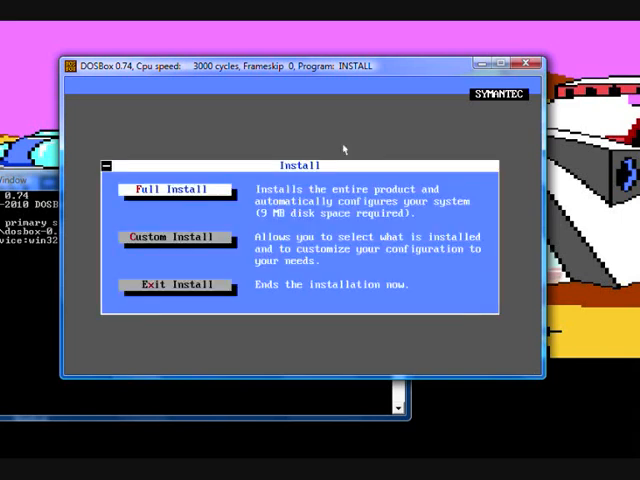
Step: Run a Full Install of Norton Commander 5.51, then exit the finished installer
click(174, 189)
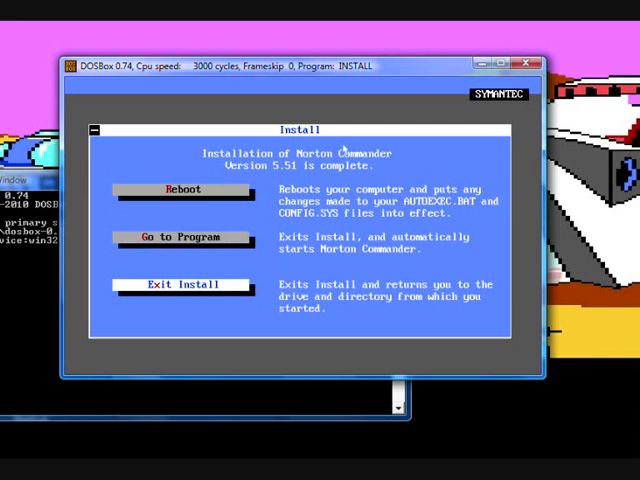
click(182, 284)
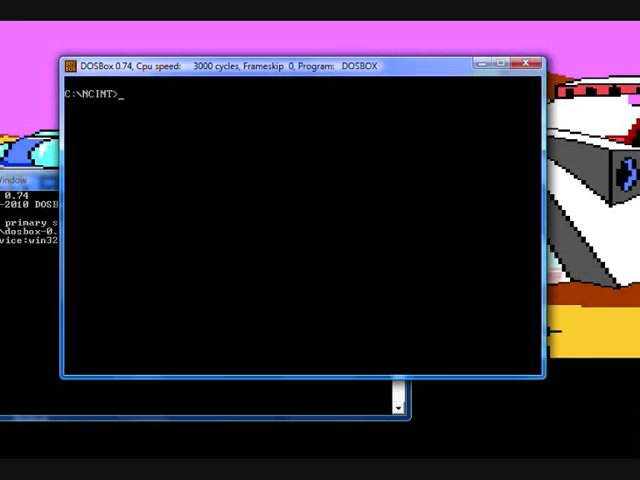
Step: Exit DOSBox and scroll through the installed Norton Commander files in oldgames\NC
text(exit)
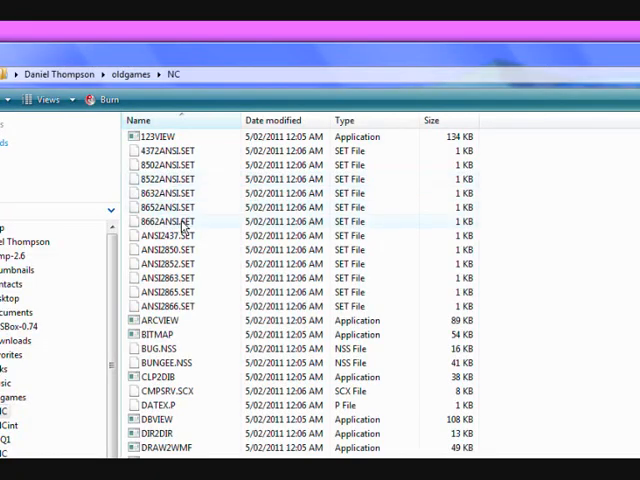
scroll(down, 3)
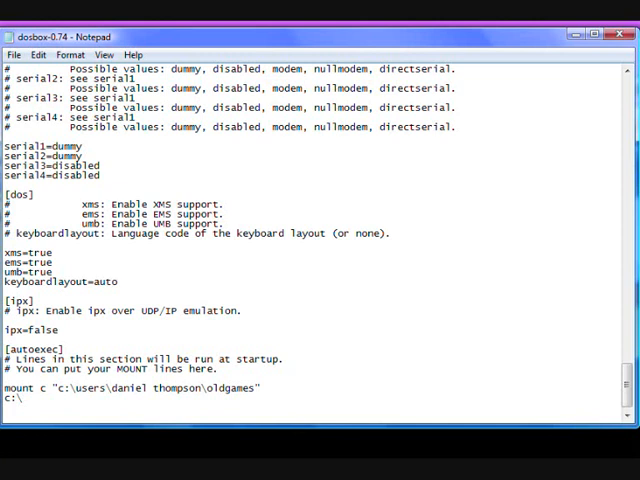
Step: Add a c:\nc\nc.exe line after c:\ in the [autoexec] section
text(nc\nc.exe)
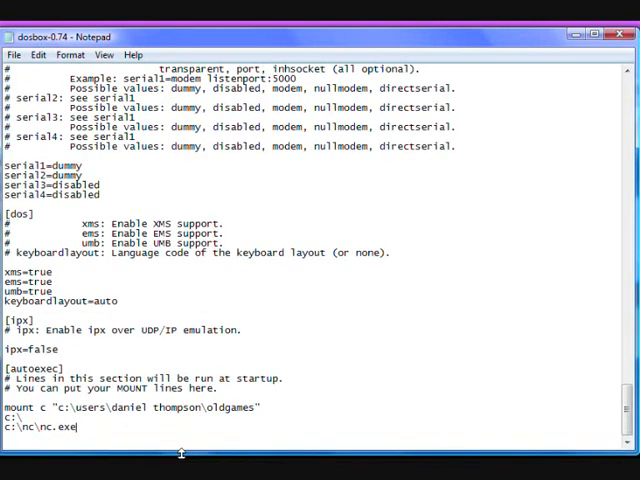
mouse_move(88, 438)
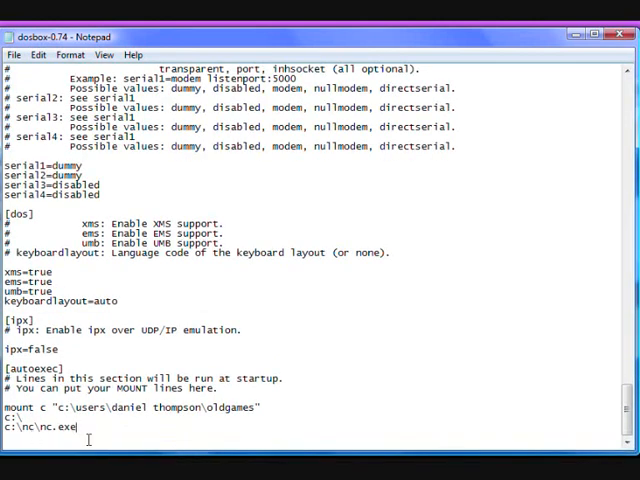
scroll(up, 3)
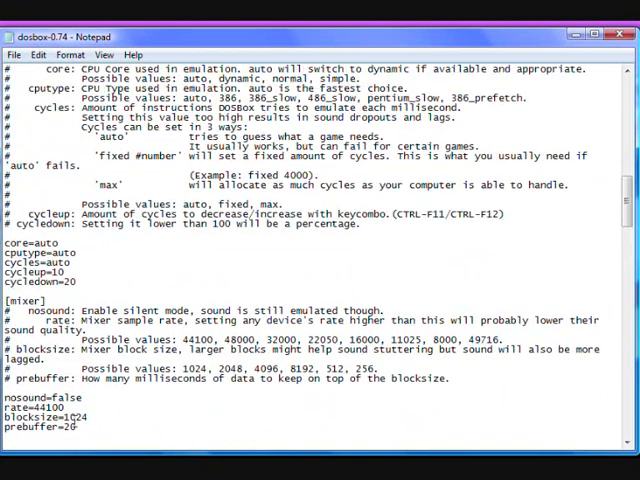
Step: In the [cpu] section, replace cycles=auto with 10000 and set cycleup and cycledown to 1000
scroll(down, 3)
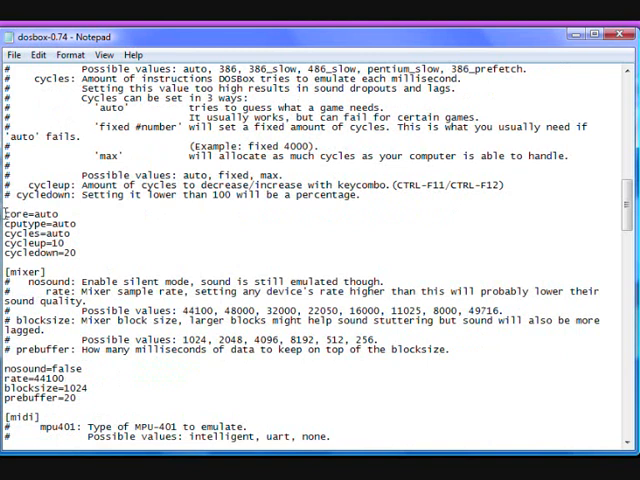
drag(5, 218, 70, 229)
text(1)
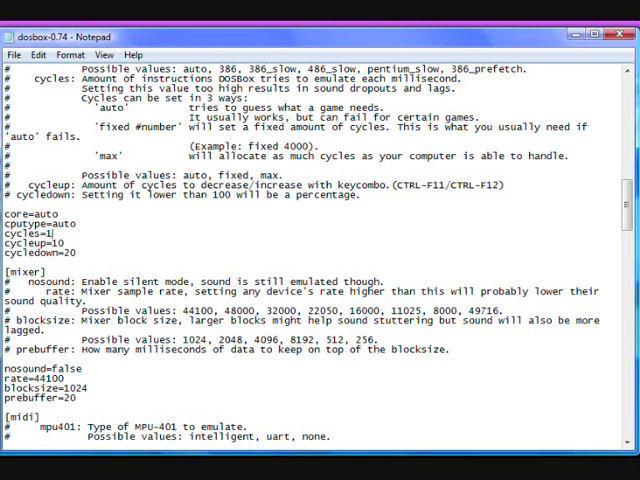
text(0000)
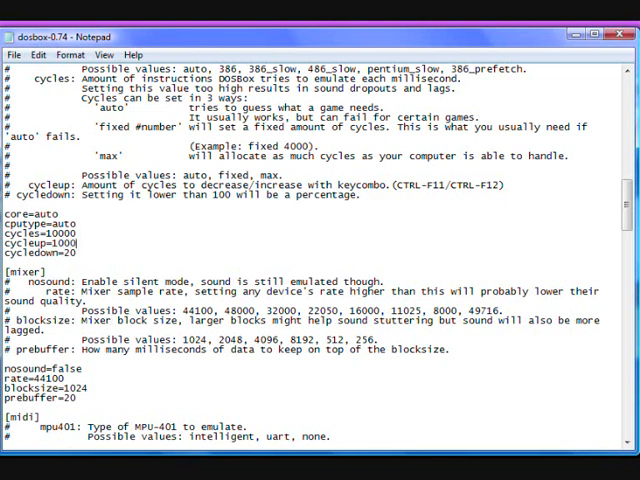
text(1000)
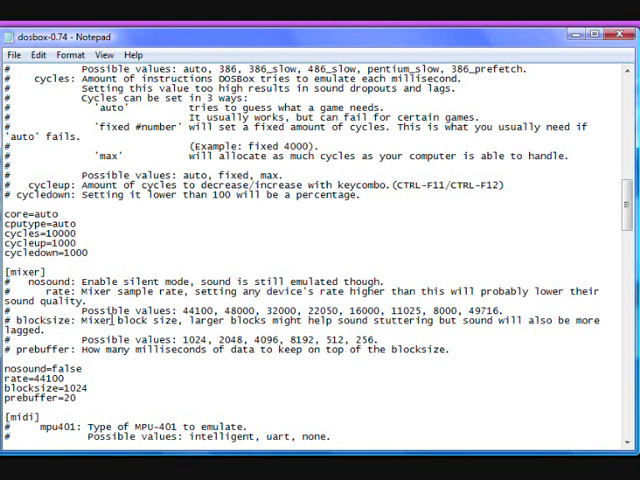
click(80, 236)
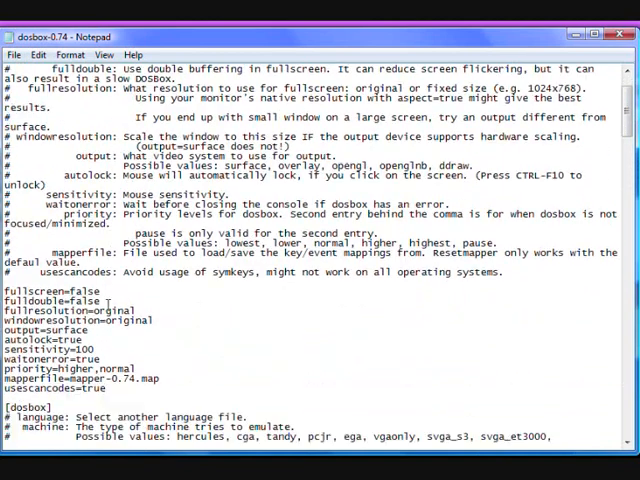
Step: Change fullresolution from original to 1024x768 and output from surface to ddraw
scroll(down, 3)
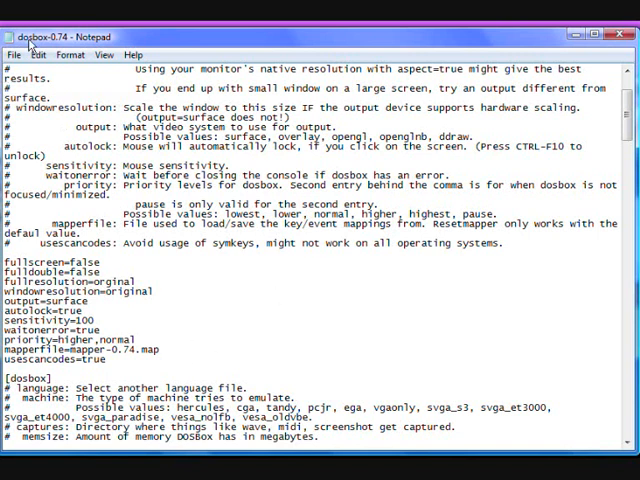
scroll(down, 3)
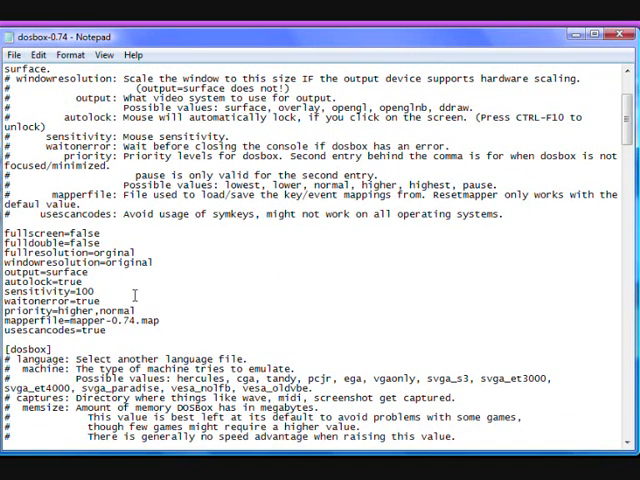
scroll(down, 3)
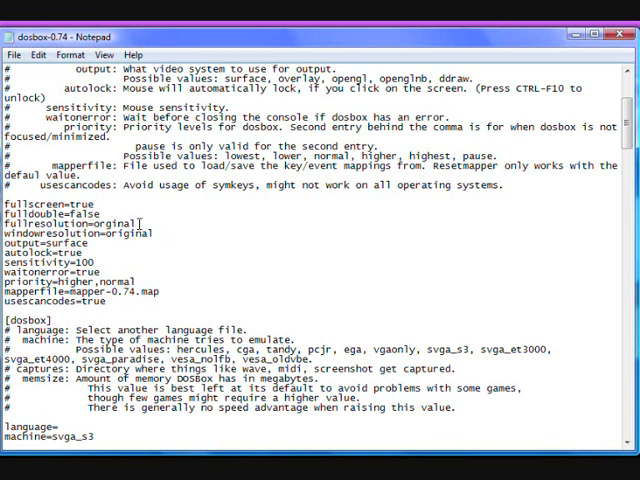
double_click(115, 223)
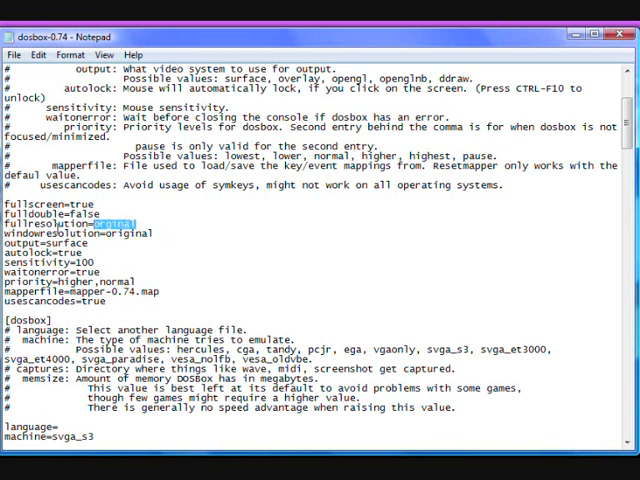
text(1024x7)
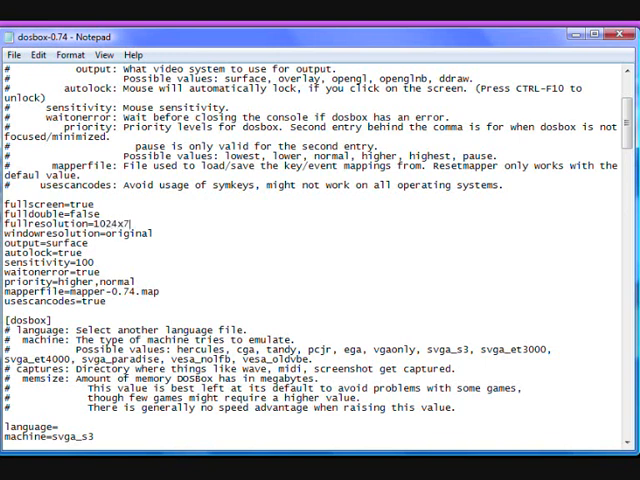
text(68)
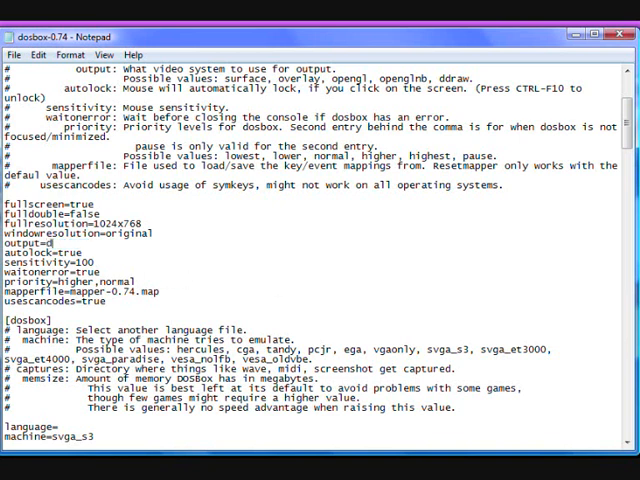
text(draw)
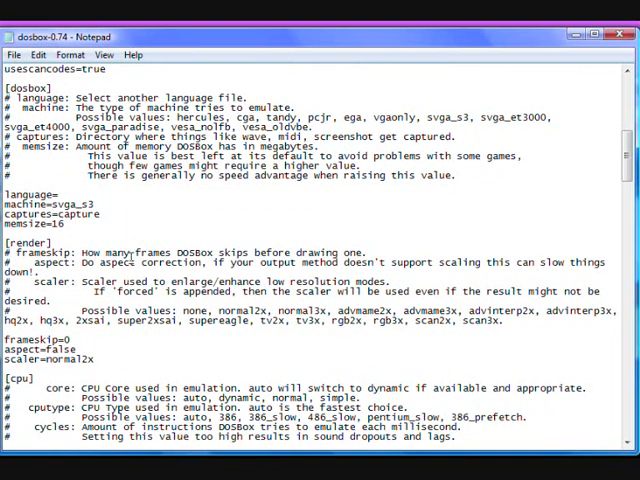
Step: Change aspect from false to true, then close Notepad and answer the save prompt
double_click(45, 347)
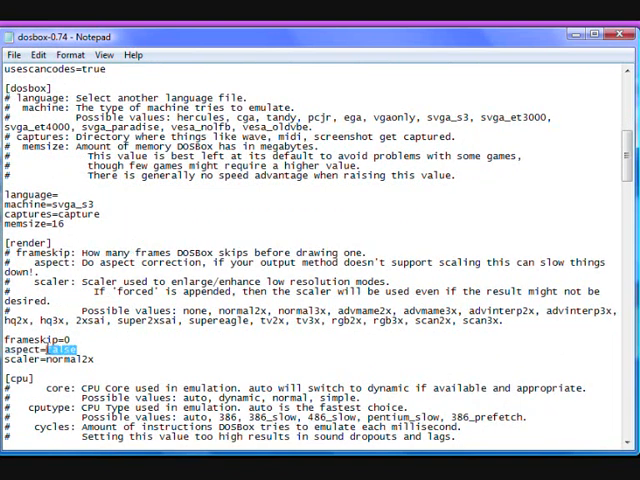
text(true)
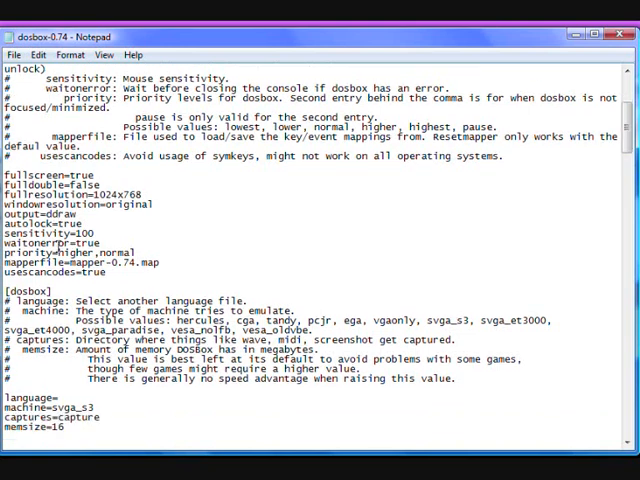
scroll(down, 3)
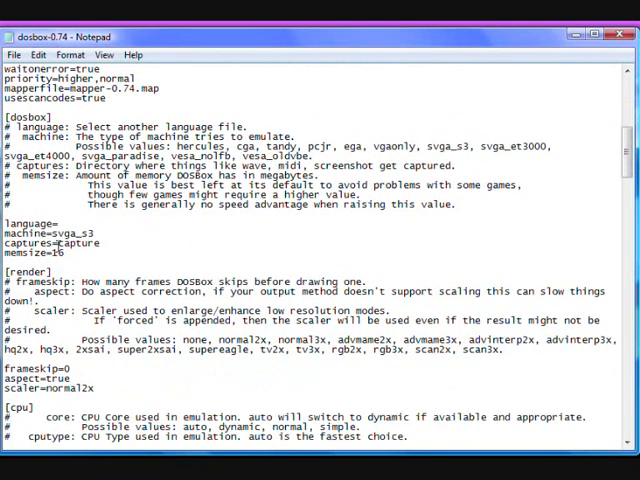
scroll(down, 3)
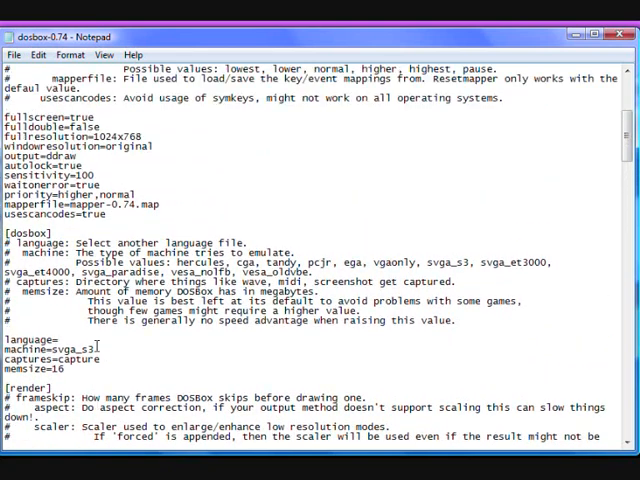
click(14, 55)
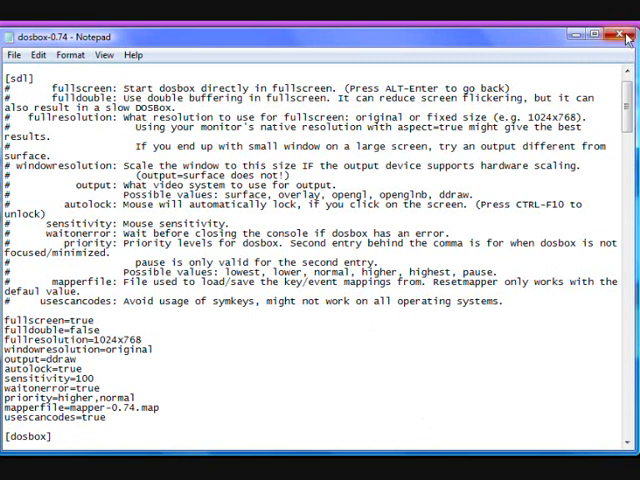
click(626, 36)
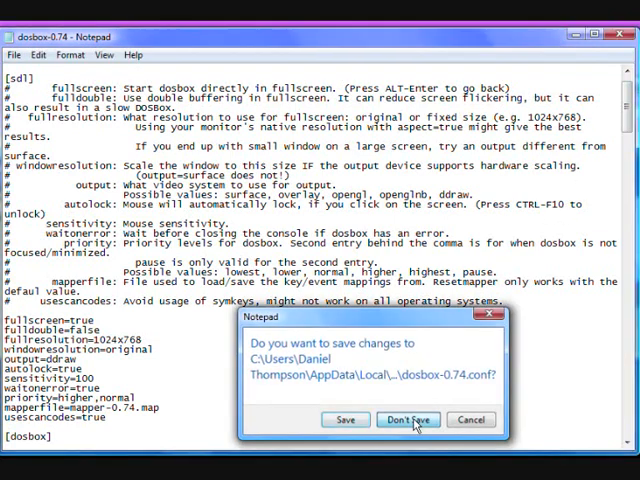
click(408, 419)
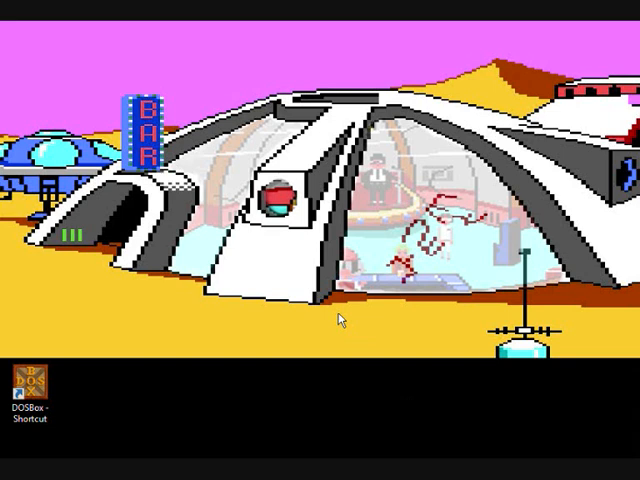
mouse_move(229, 392)
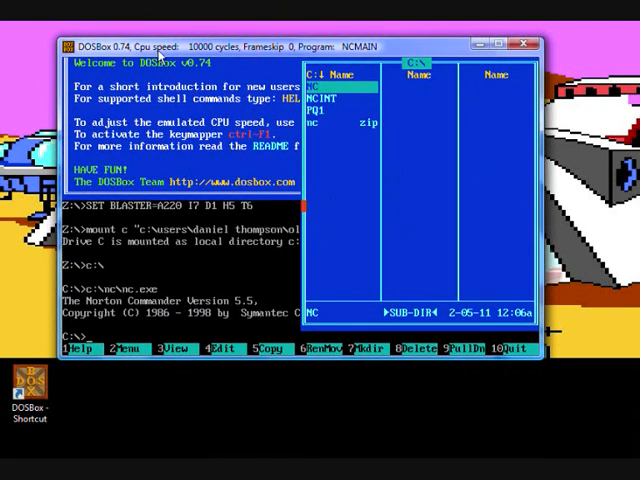
mouse_move(180, 107)
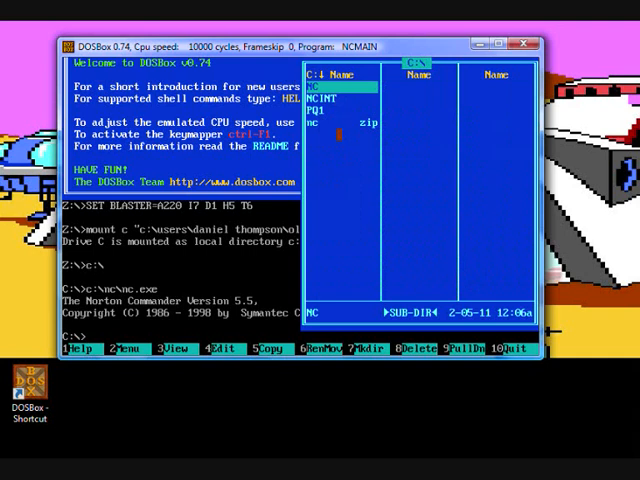
Step: Bring up Norton Commander's left file panel showing drive C's NC, NCINT, PQ1 and nc zip
click(215, 64)
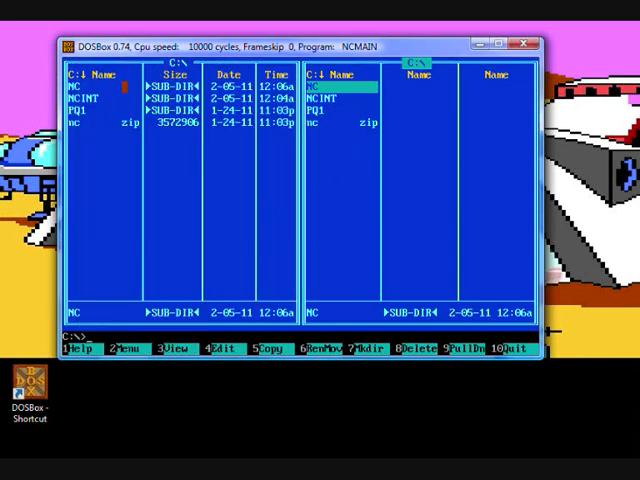
click(97, 66)
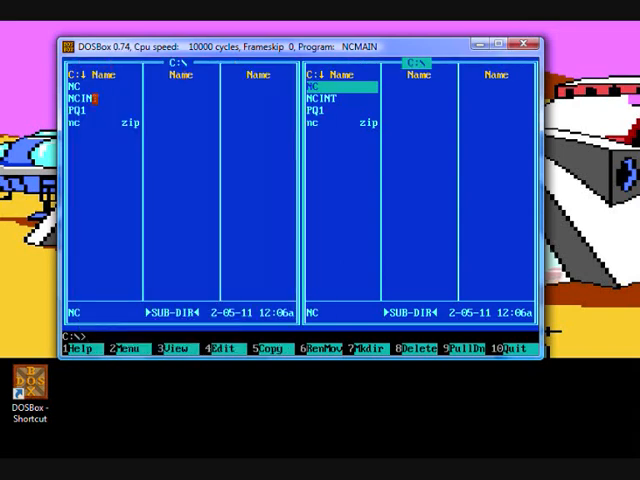
click(93, 66)
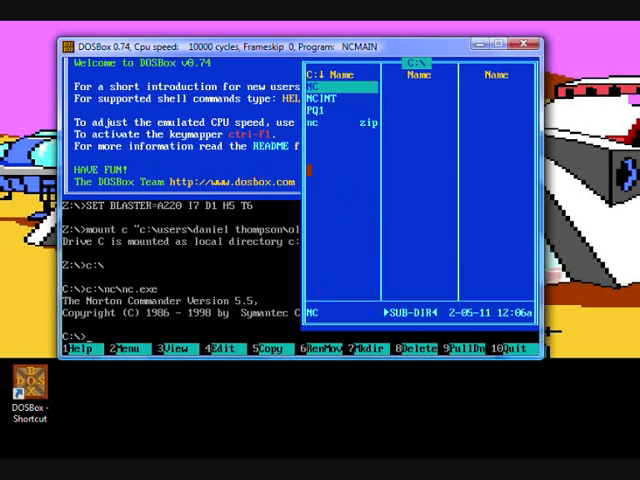
click(138, 64)
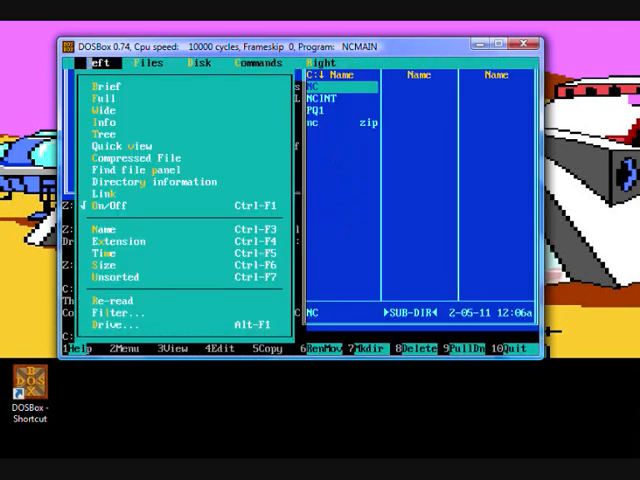
Step: Close the Left panel options menu and enter 'exit' on the command line
click(264, 64)
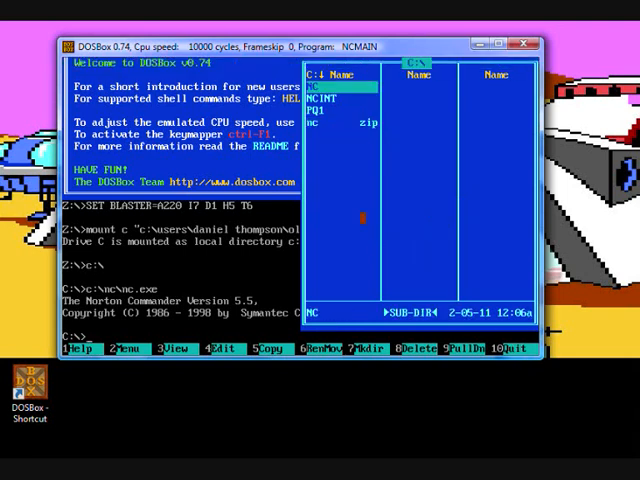
text(exit)
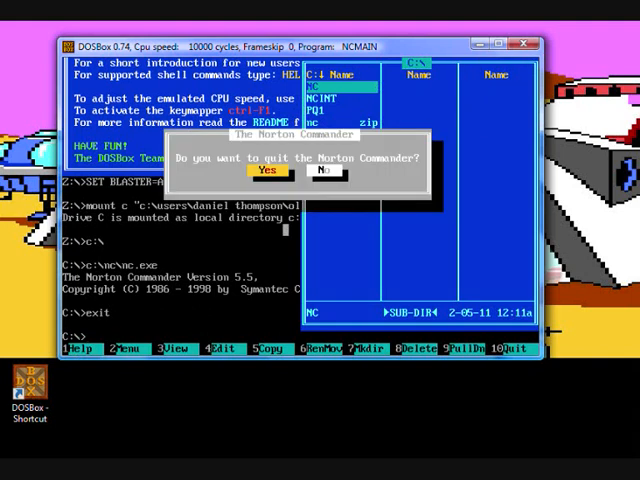
Step: Confirm Yes in Norton Commander's quit dialog so NC exits and DOSBox closes
click(266, 171)
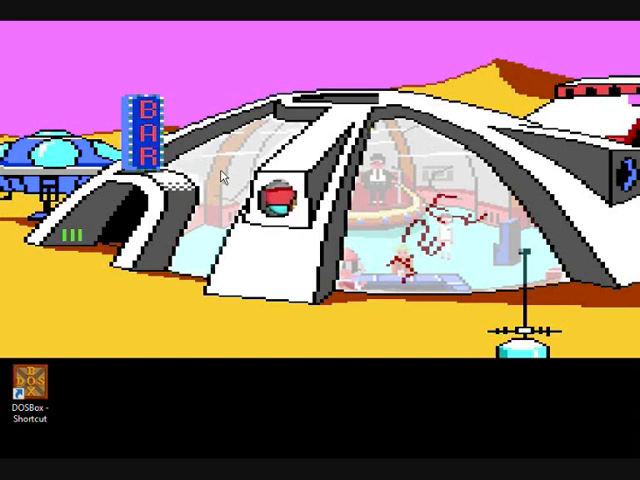
mouse_move(66, 340)
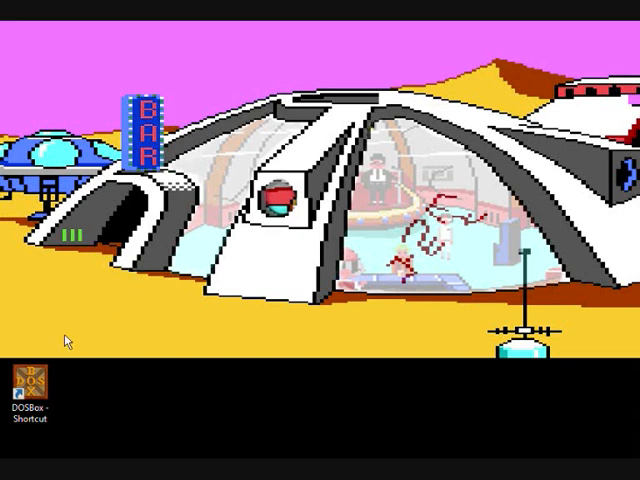